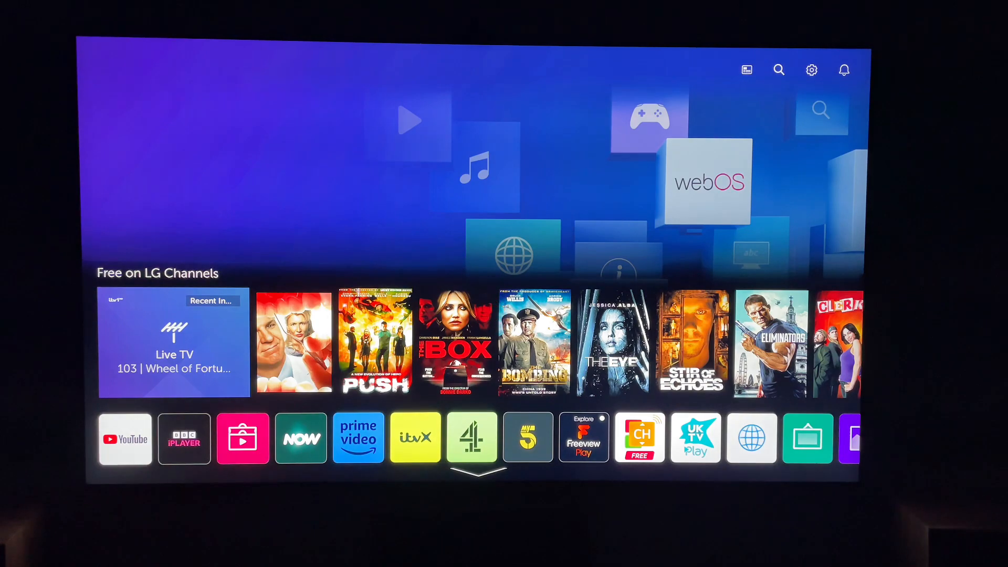
# Scroll the app list to Paramount+, trash it, and confirm YES to delete it.
pyautogui.hscroll(3)
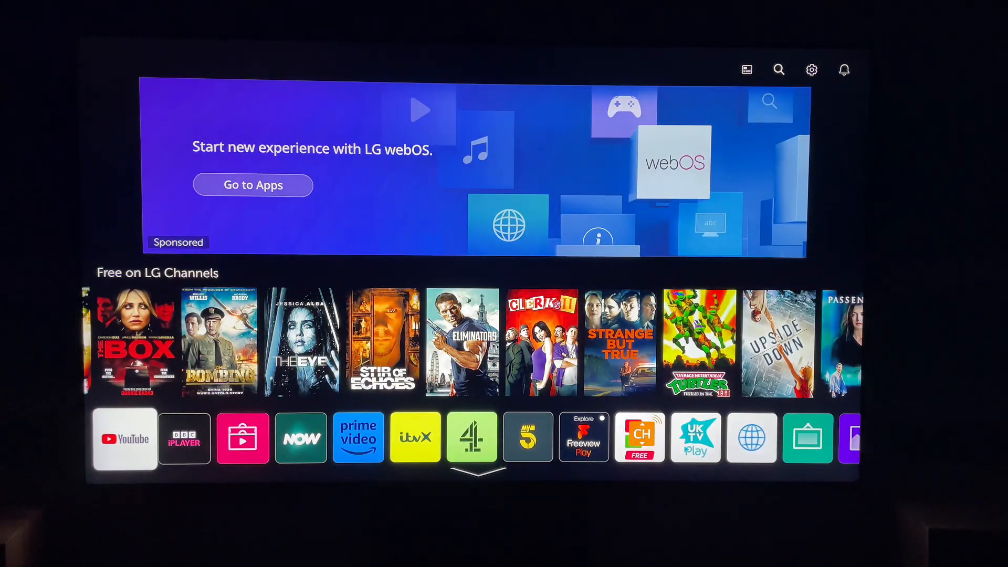
pyautogui.moveTo(125, 438)
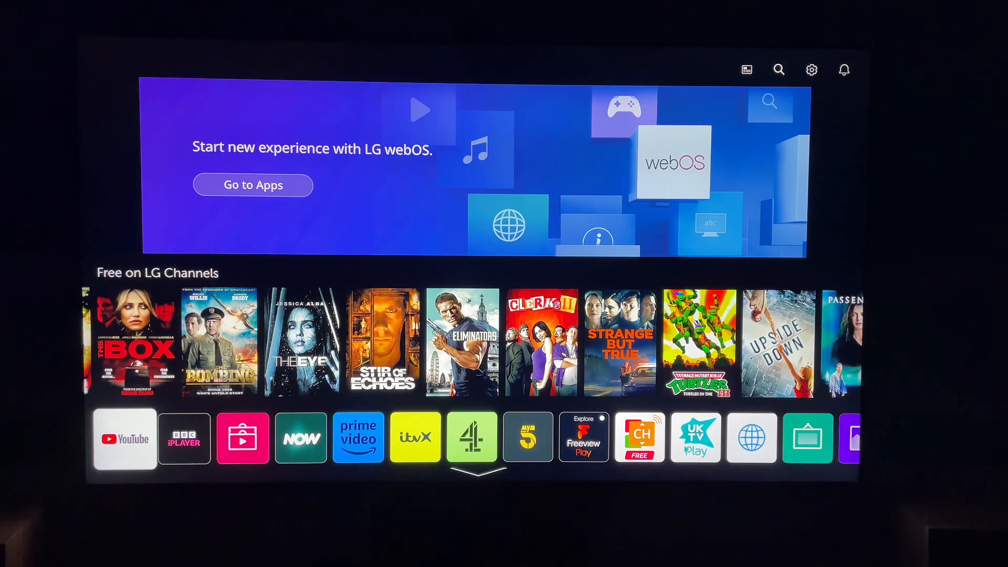
pyautogui.hscroll(3)
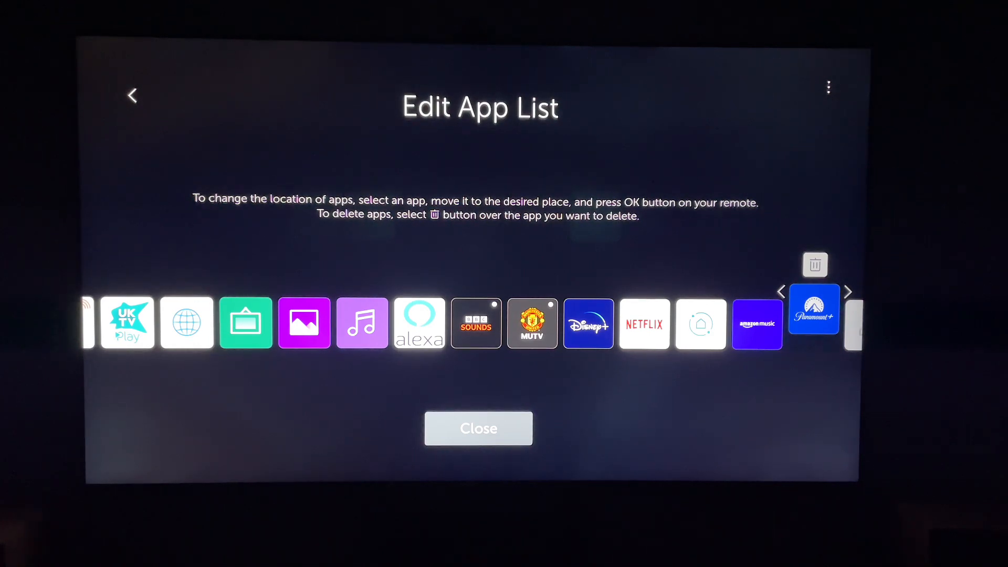
pyautogui.click(814, 264)
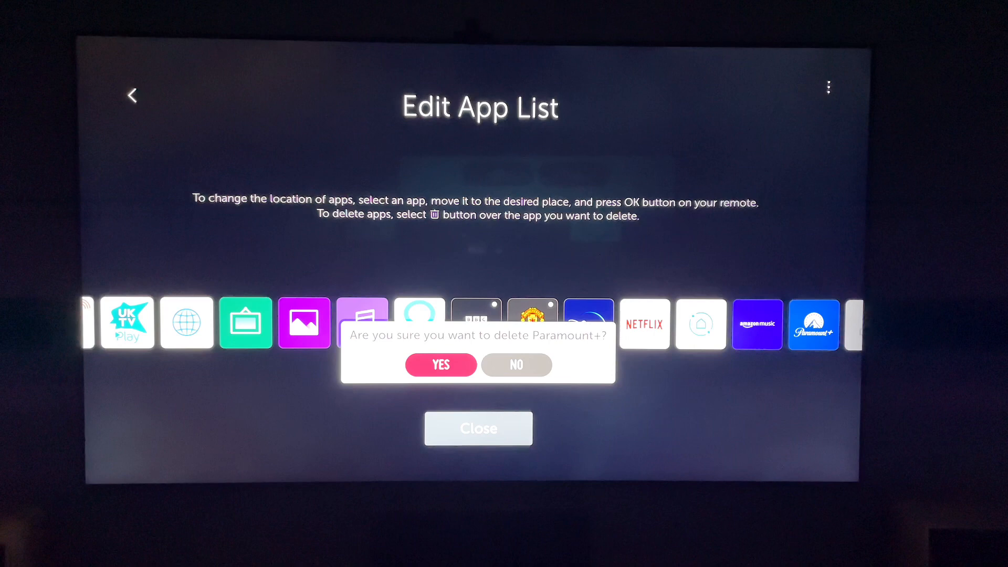
pyautogui.click(440, 364)
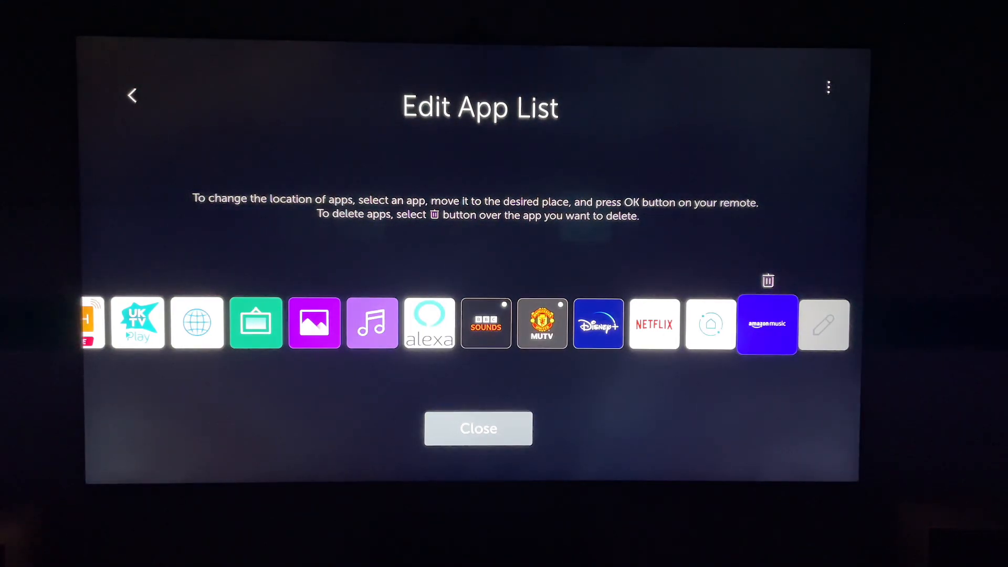
# Close Edit App List to reach the home row ending BBC Sounds through Amazon Music.
pyautogui.click(478, 429)
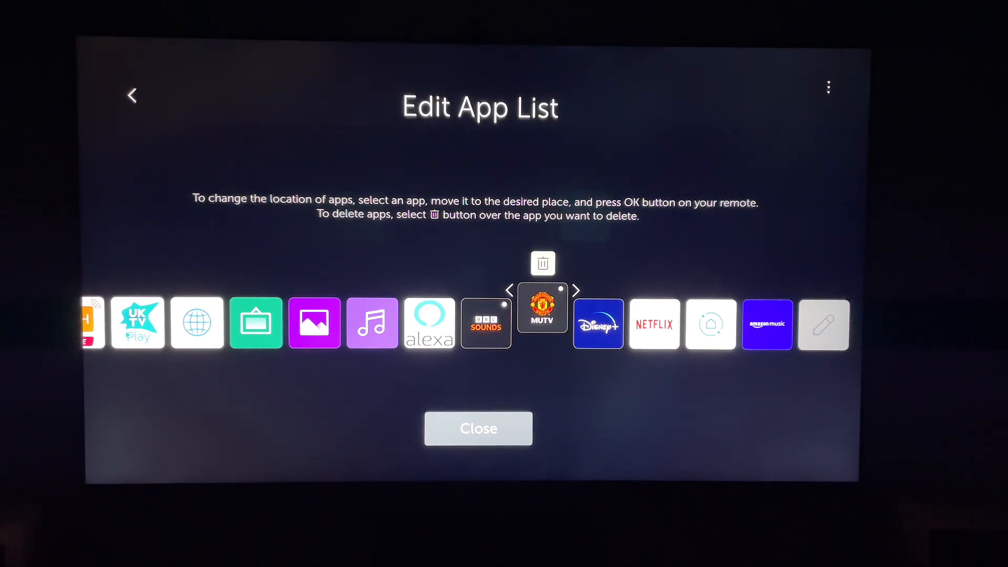
pyautogui.click(478, 429)
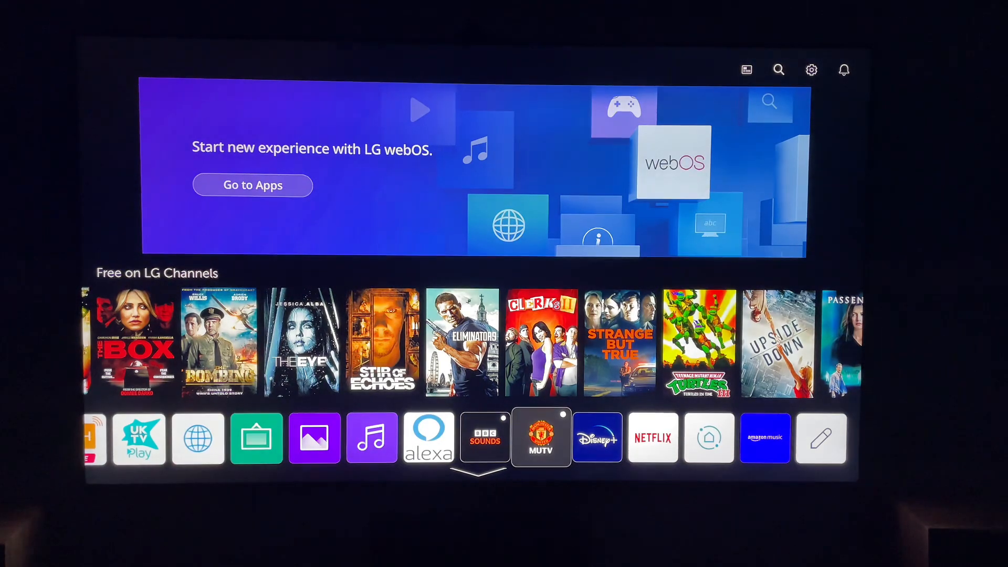